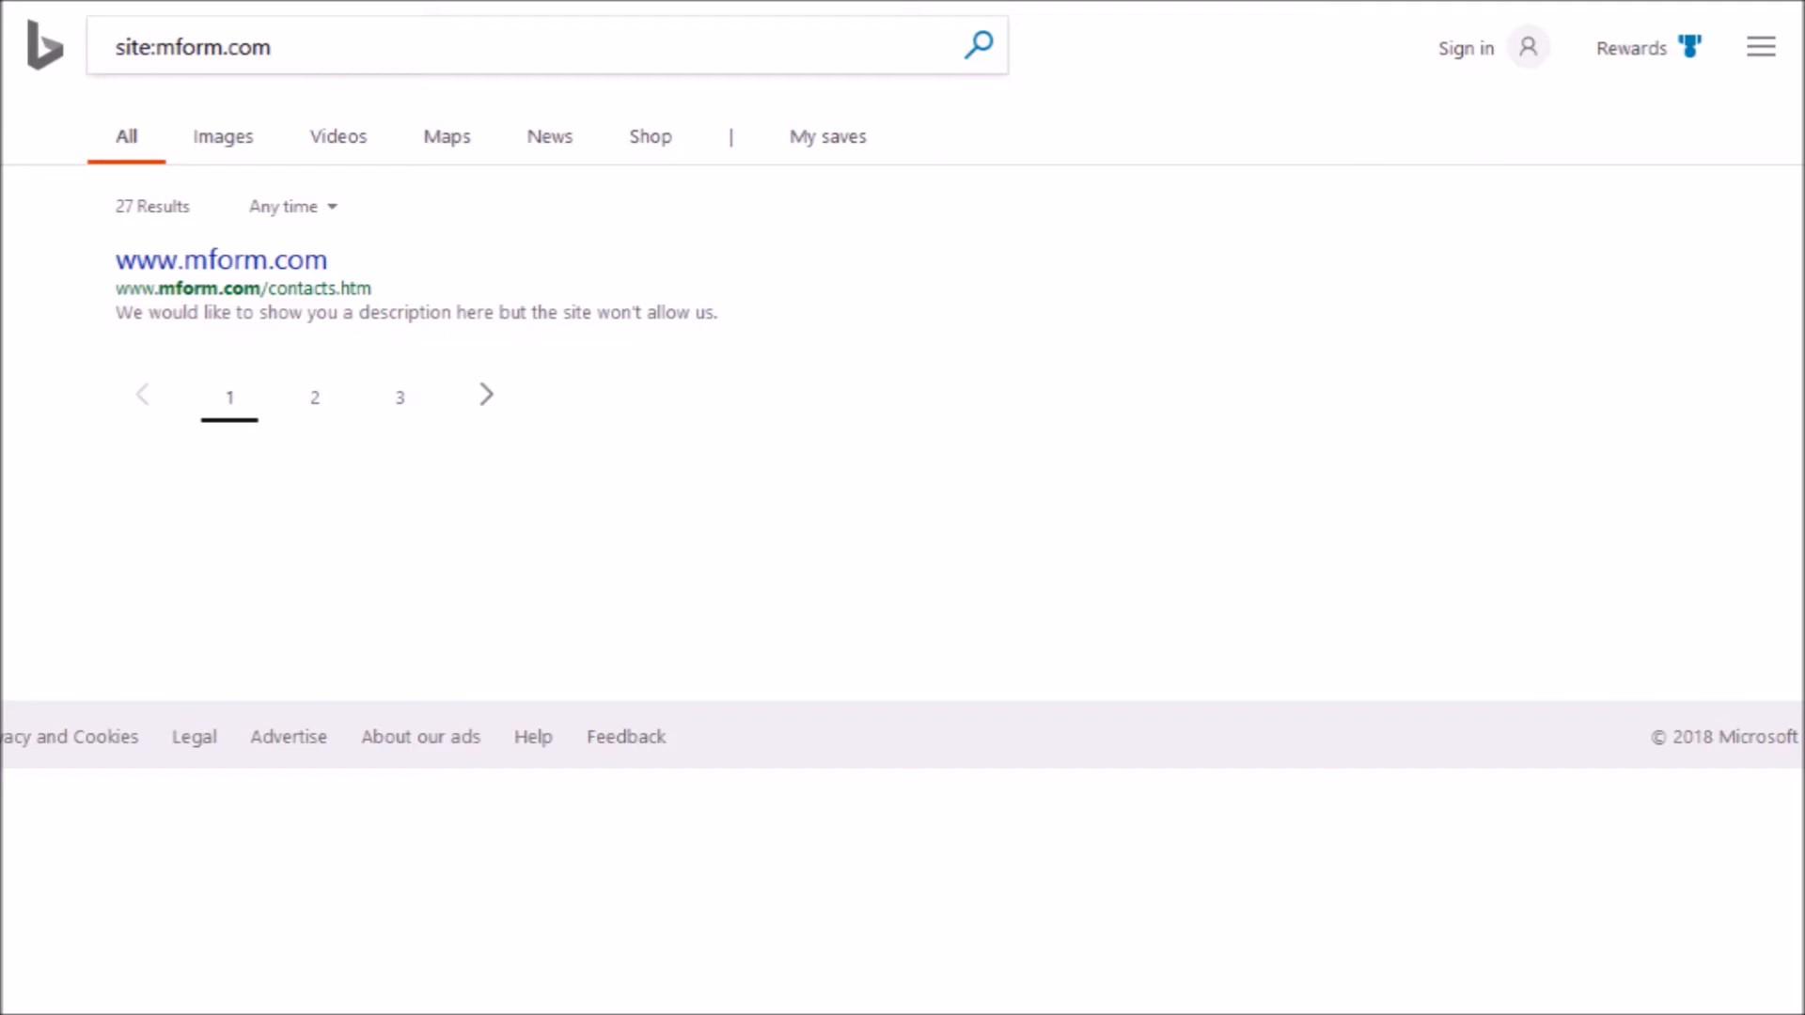
- Go to results page 2 for site:mform.com to reveal the RFQ page
{"action": "left_click", "coordinate": [313, 396]}
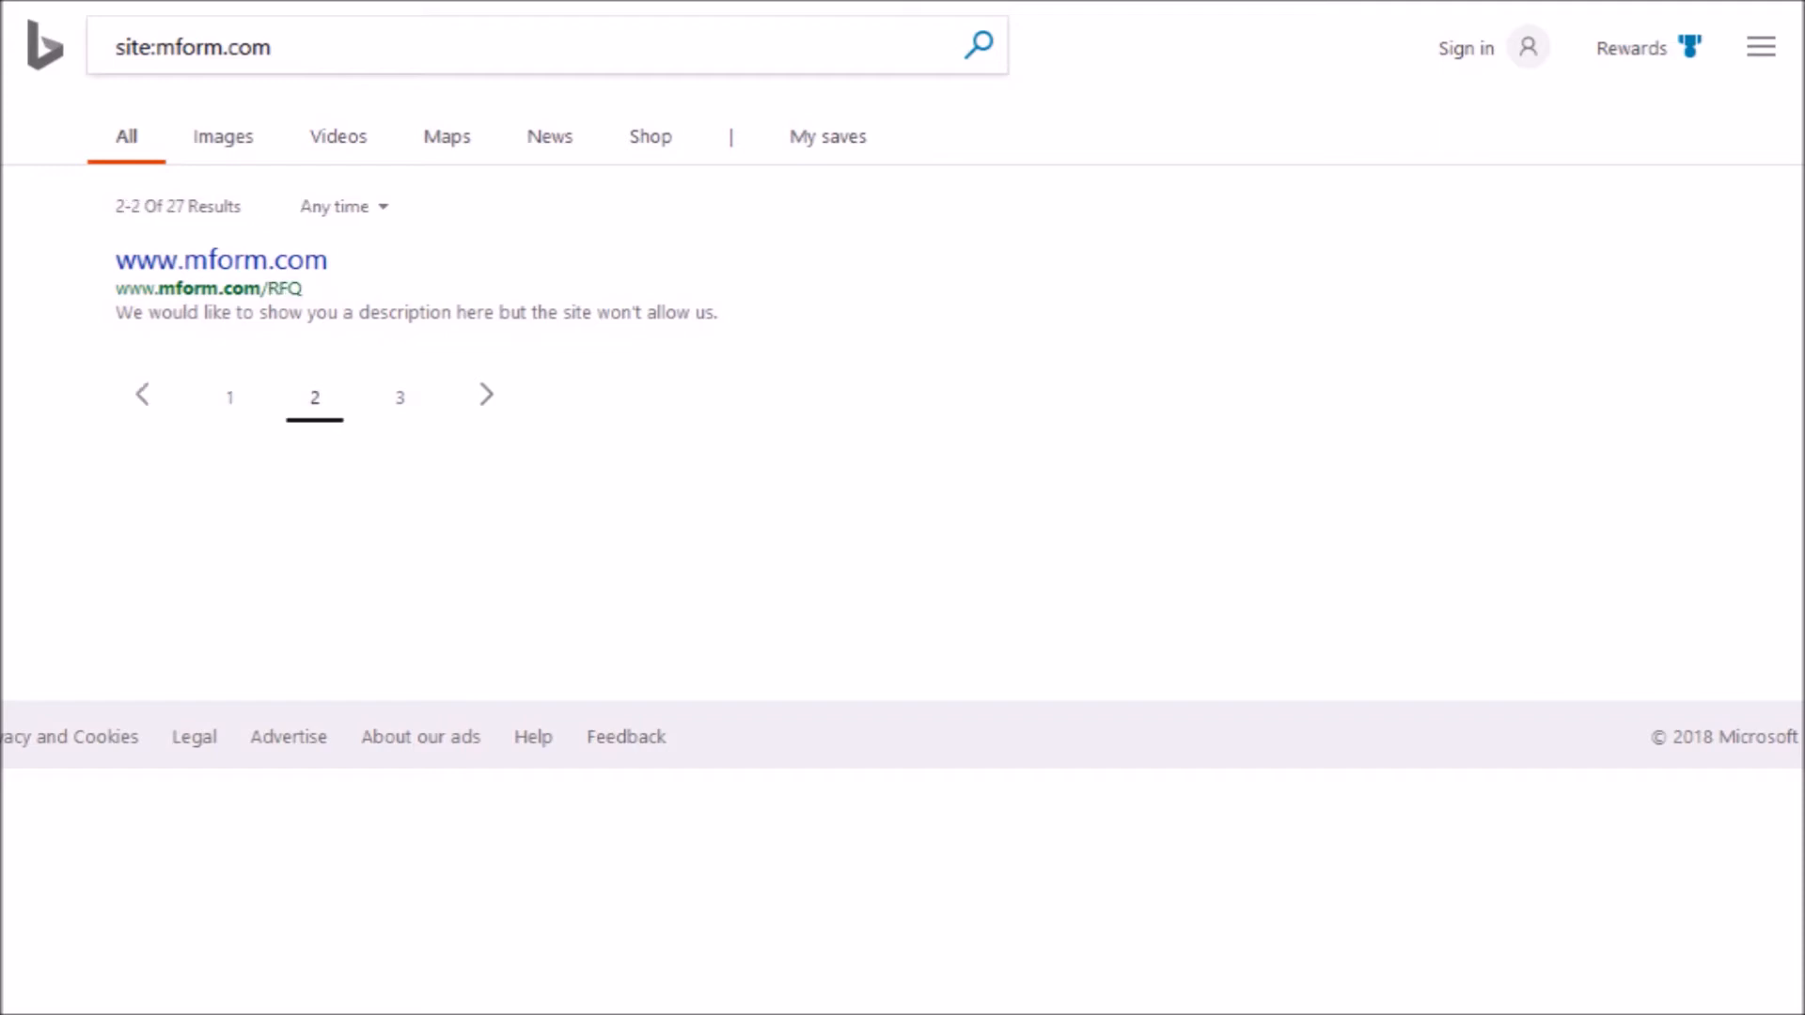